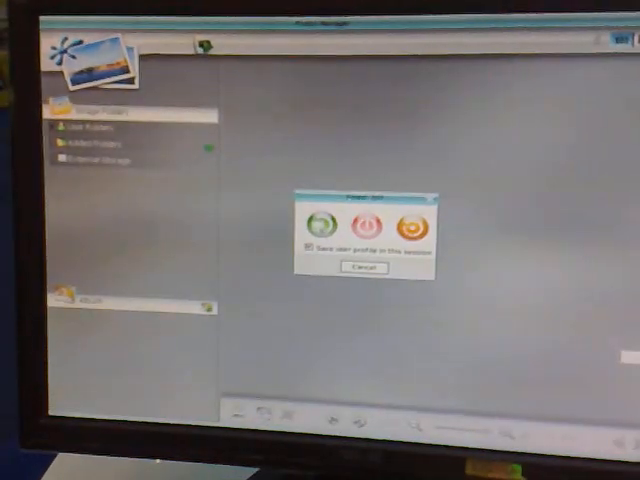
Step: Uncheck 'Save user profile in this session' in the Power Off dialog
{"action": "left_click", "coordinate": [310, 240]}
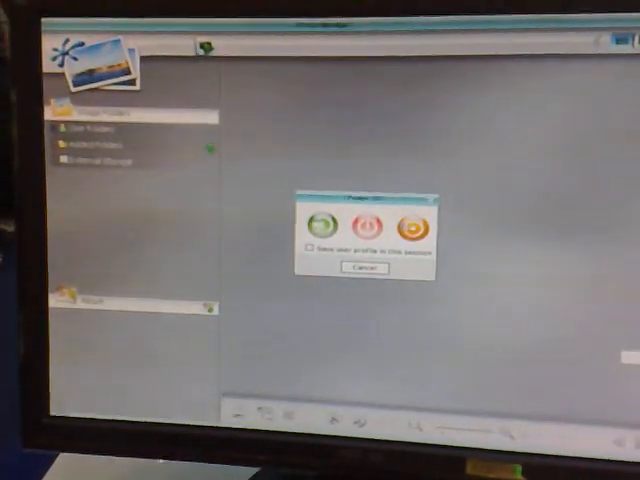